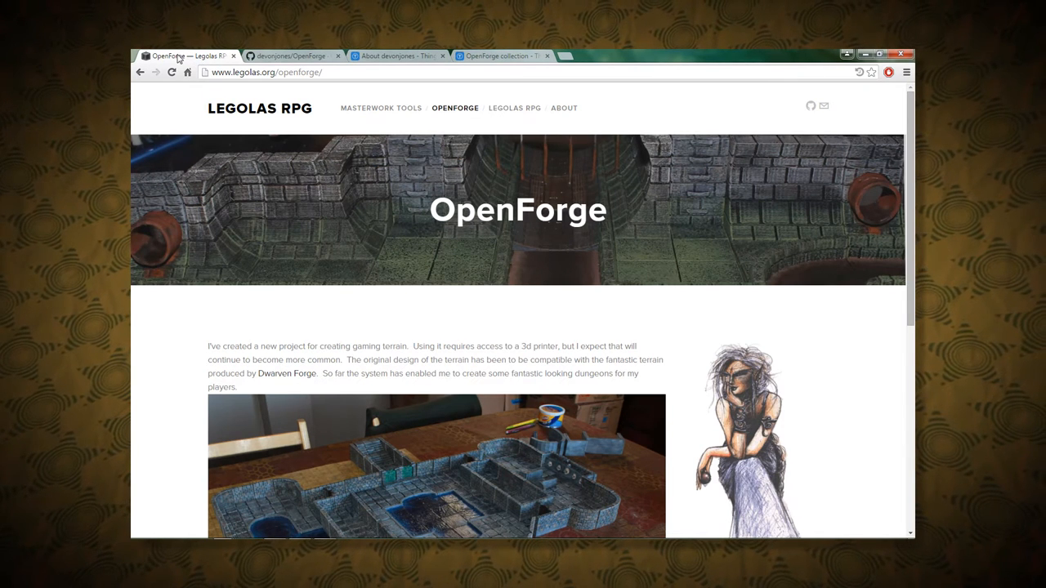
{"action": "mouse_move", "coordinate": [156, 111]}
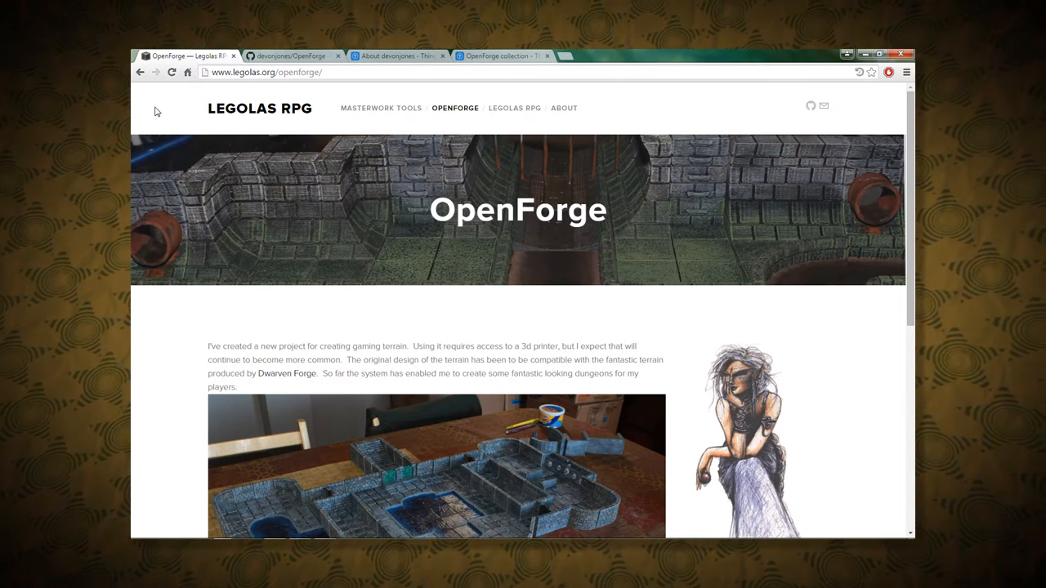
{"action": "mouse_move", "coordinate": [277, 123]}
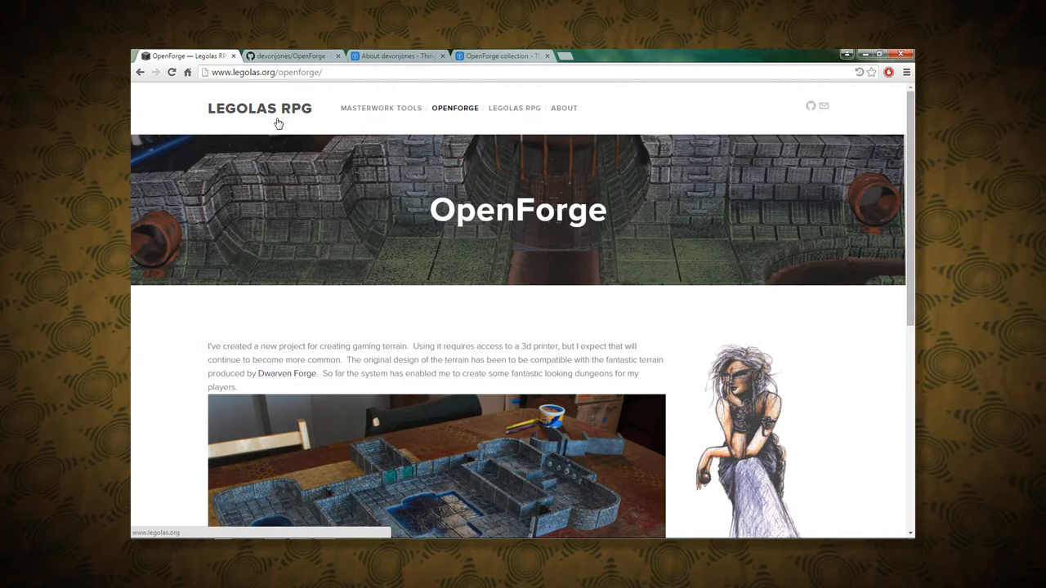
{"action": "mouse_move", "coordinate": [243, 131]}
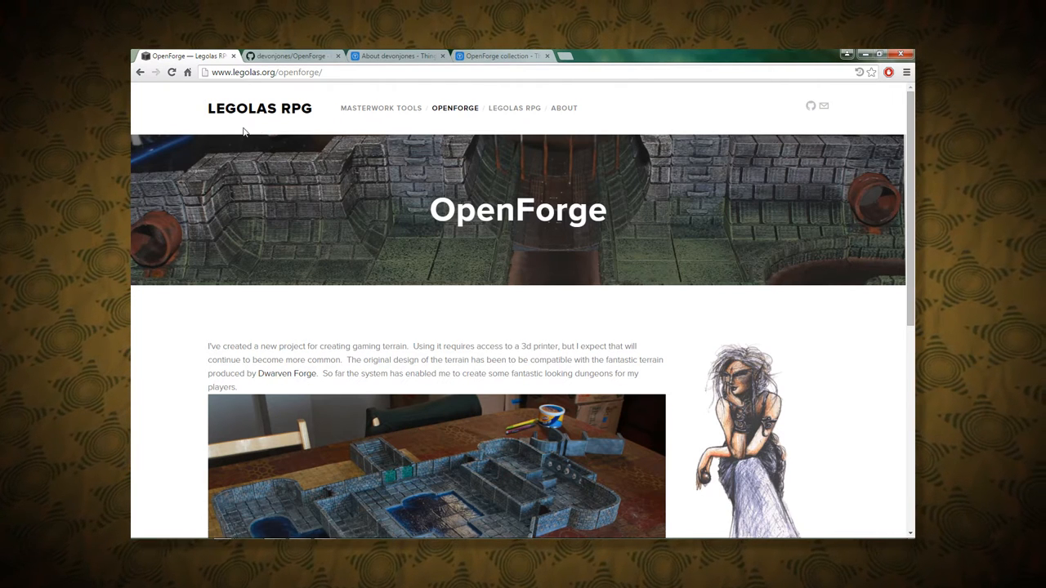
{"action": "mouse_move", "coordinate": [167, 147]}
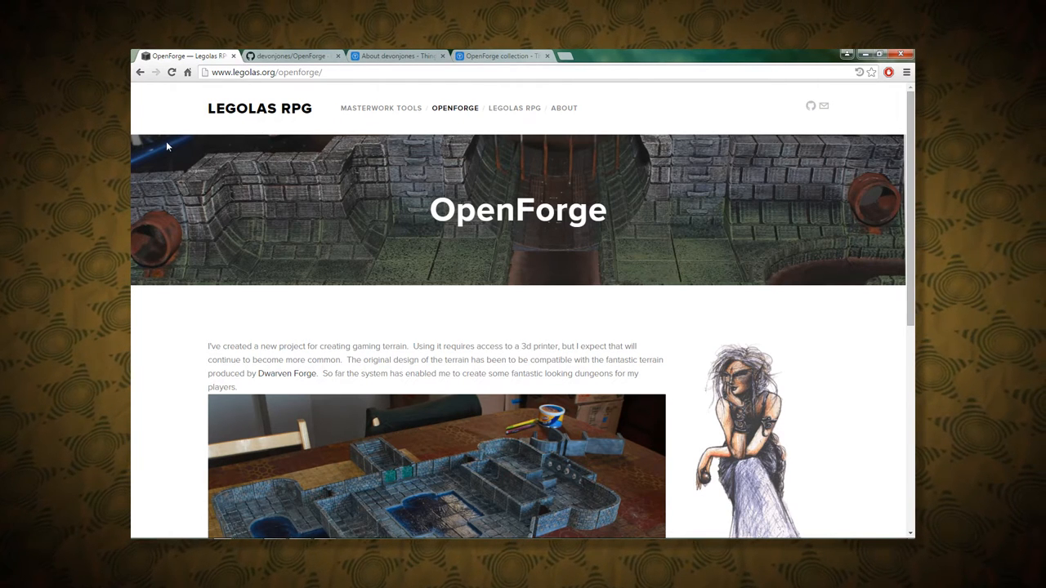
{"action": "mouse_move", "coordinate": [631, 223]}
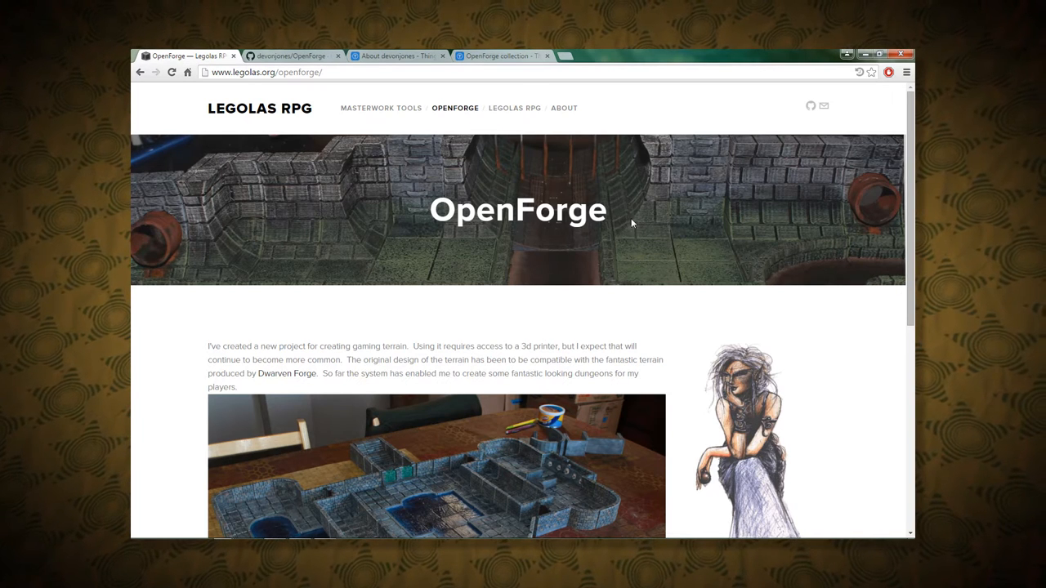
{"action": "mouse_move", "coordinate": [619, 225]}
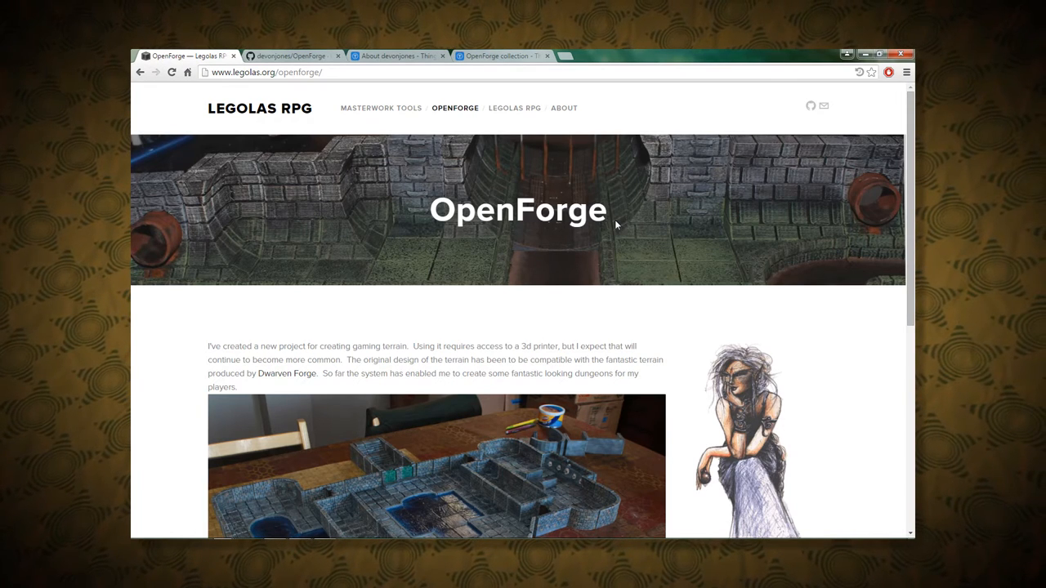
Browse the OpenForge menu entries: Blog, Tile Gallery, Forum, Stone and Stone Edge Series
{"action": "scroll", "scroll_direction": "down", "scroll_amount": 3}
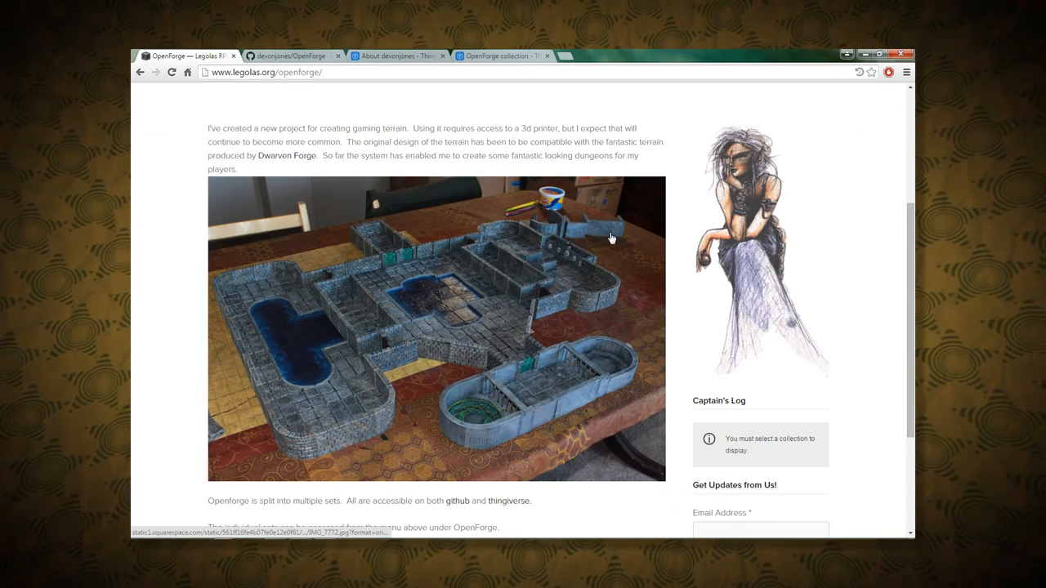
{"action": "mouse_move", "coordinate": [424, 212]}
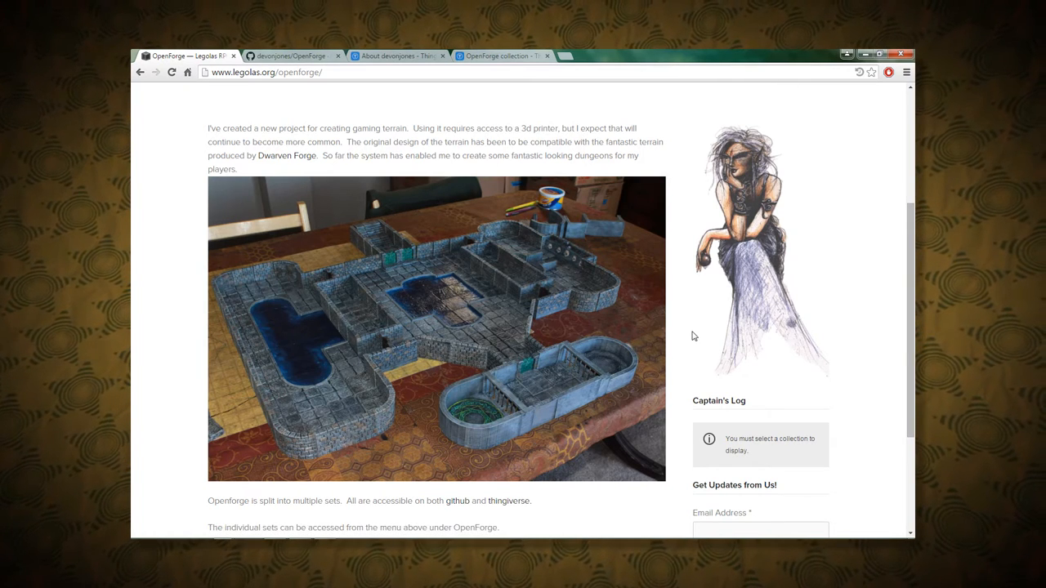
{"action": "scroll", "scroll_direction": "down", "scroll_amount": 3}
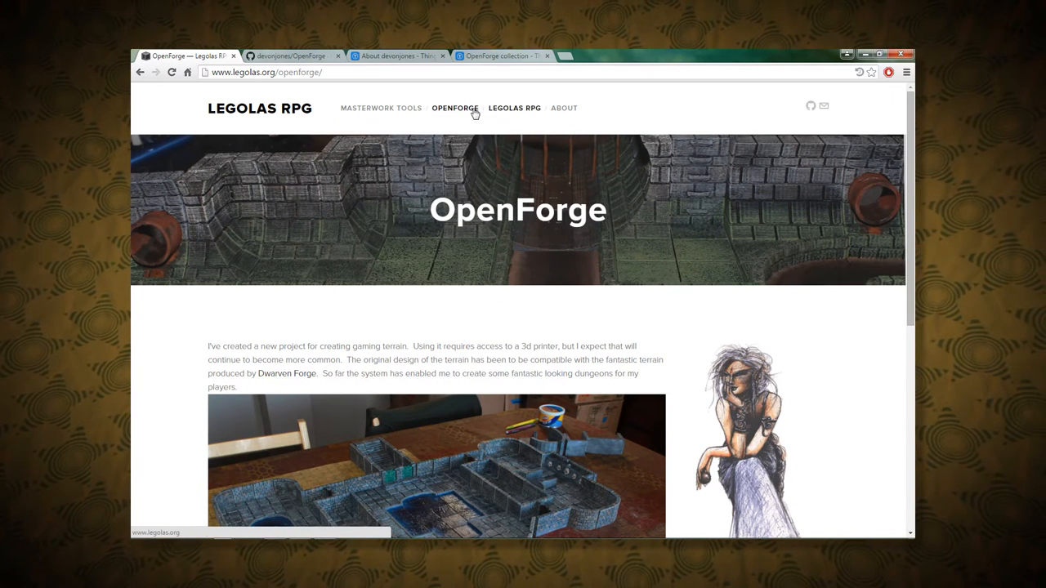
{"action": "mouse_move", "coordinate": [563, 107]}
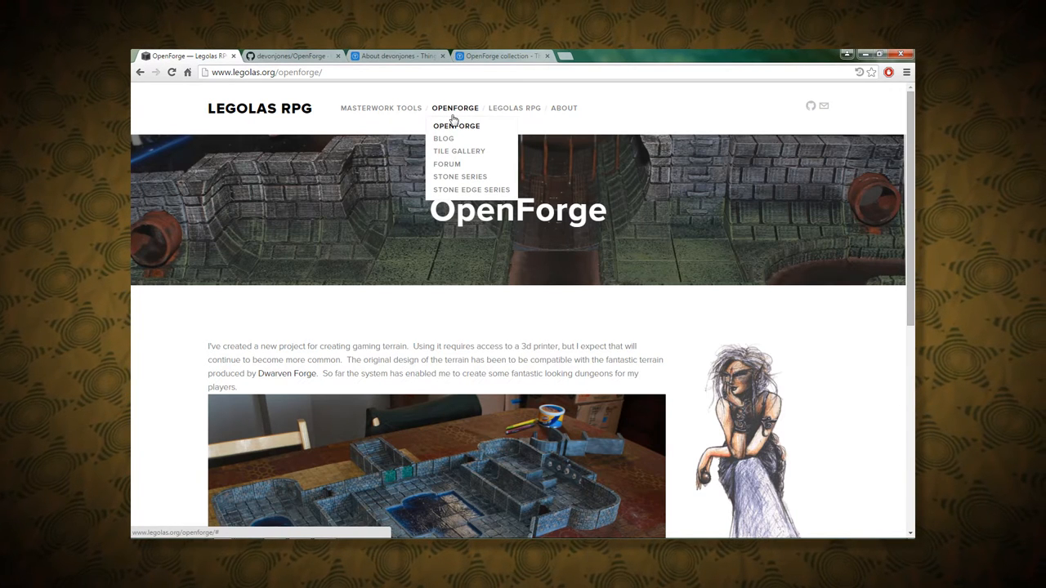
{"action": "mouse_move", "coordinate": [461, 176]}
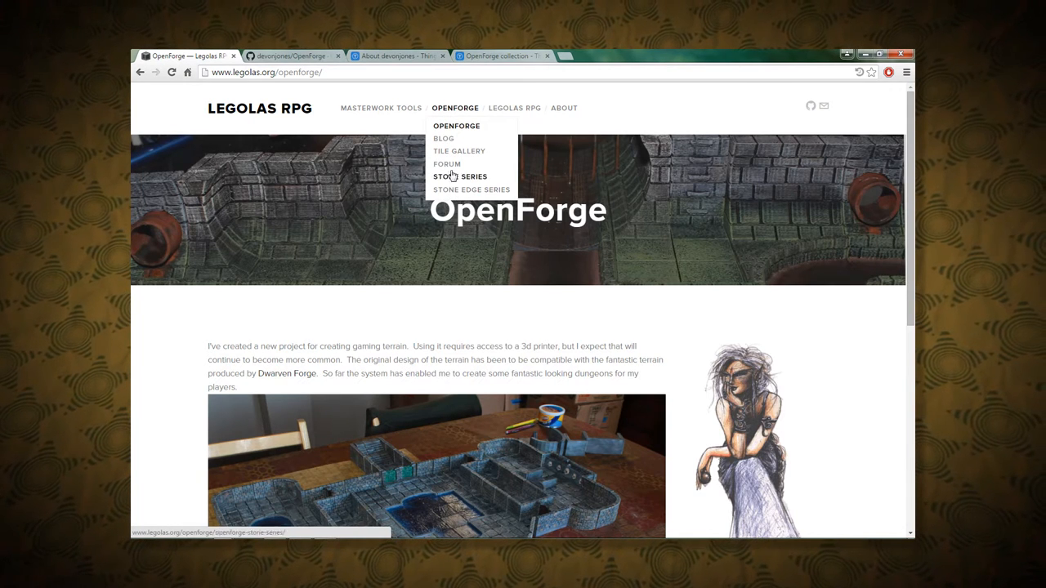
{"action": "mouse_move", "coordinate": [471, 190]}
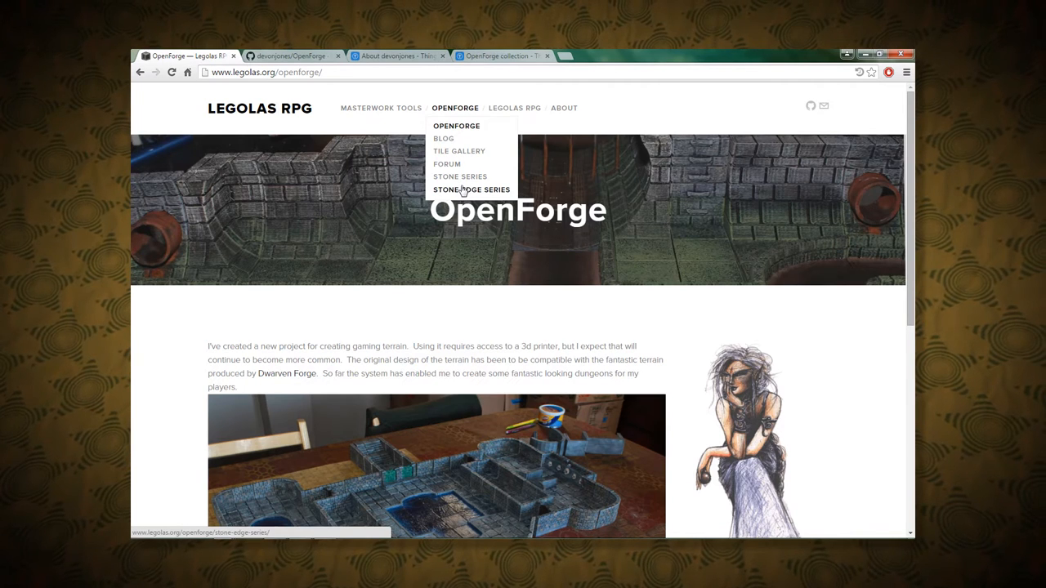
{"action": "mouse_move", "coordinate": [460, 177]}
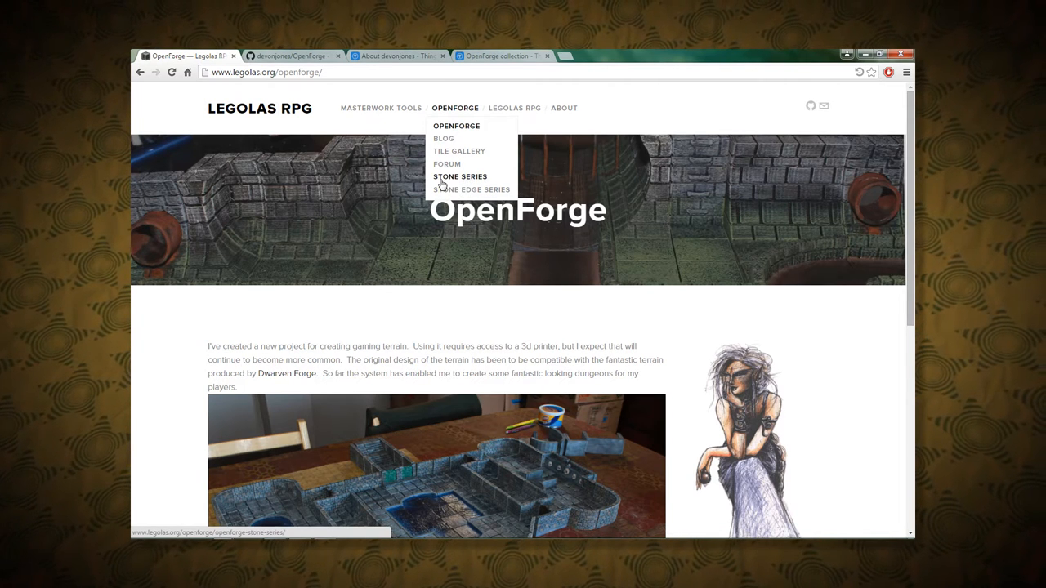
{"action": "mouse_move", "coordinate": [477, 181]}
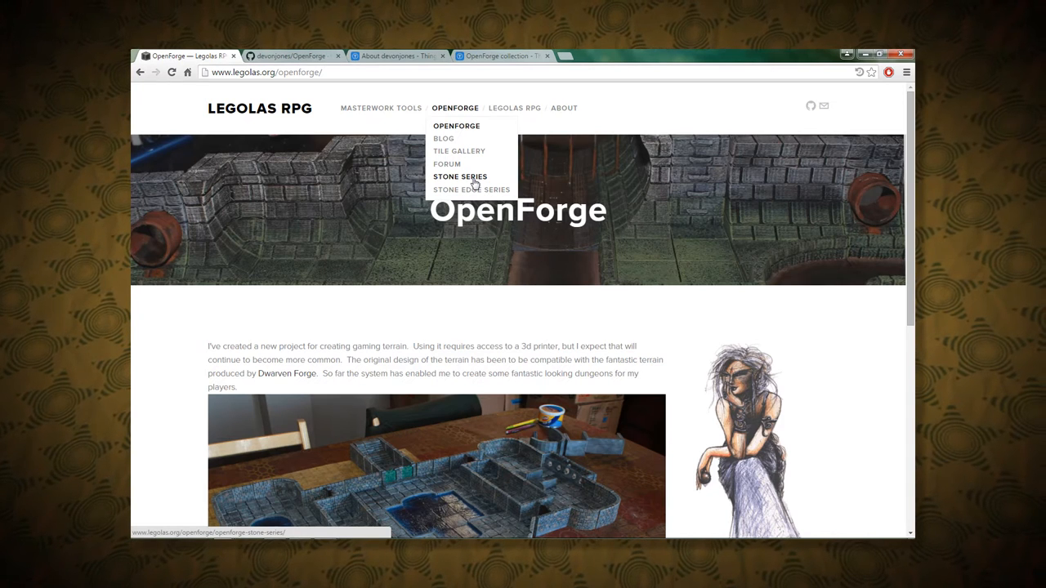
{"action": "mouse_move", "coordinate": [472, 190]}
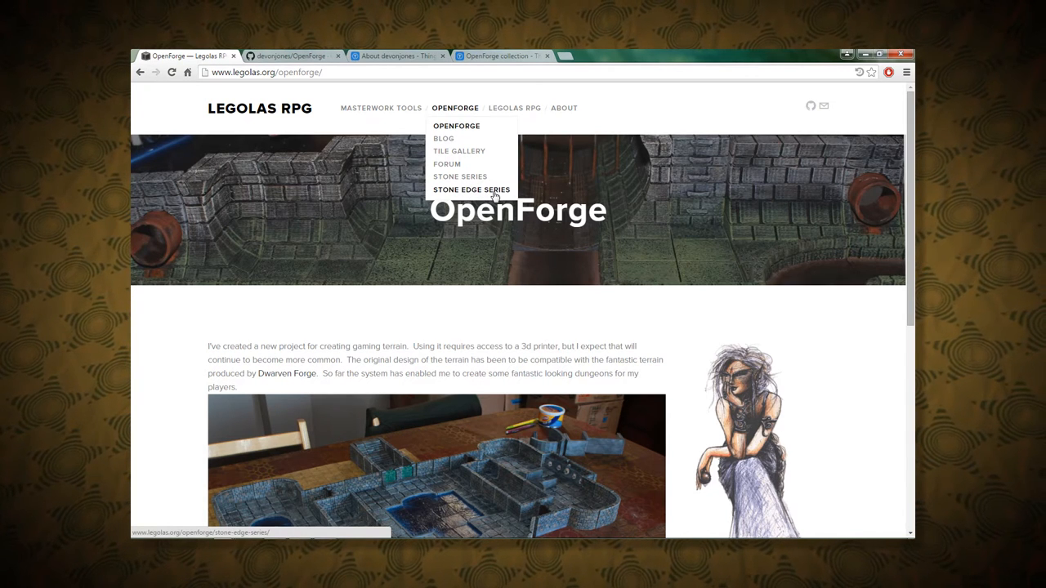
{"action": "mouse_move", "coordinate": [468, 235]}
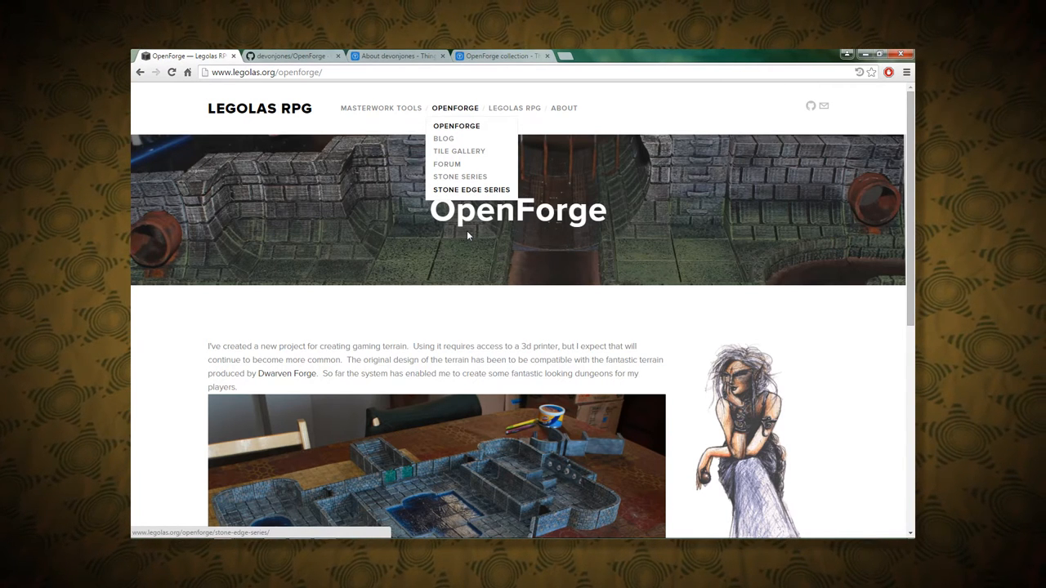
Switch to the GitHub OpenForge repository and scroll to its file list and README
{"action": "left_click", "coordinate": [292, 55]}
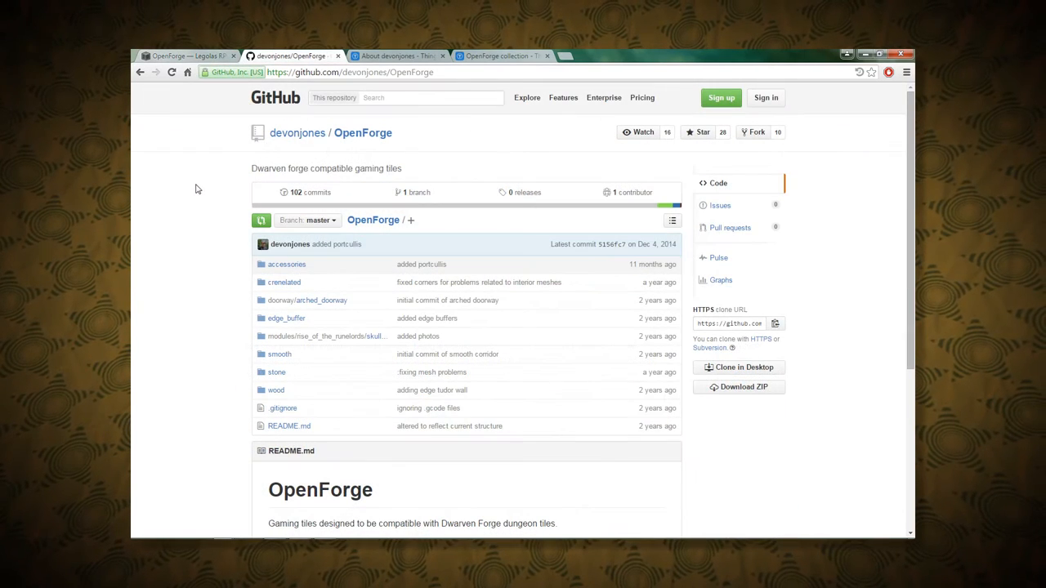
{"action": "mouse_move", "coordinate": [298, 132]}
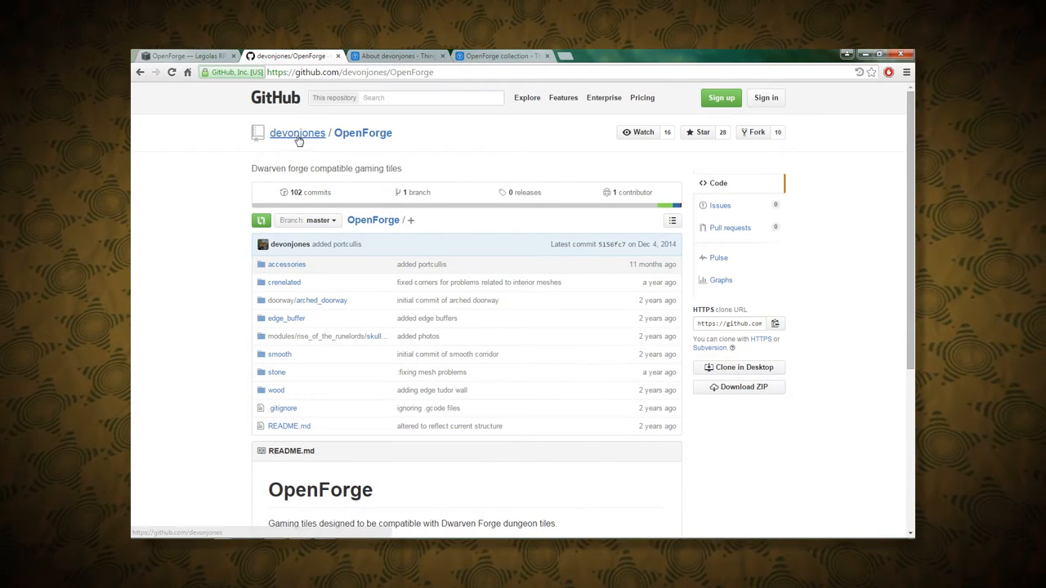
{"action": "mouse_move", "coordinate": [224, 218]}
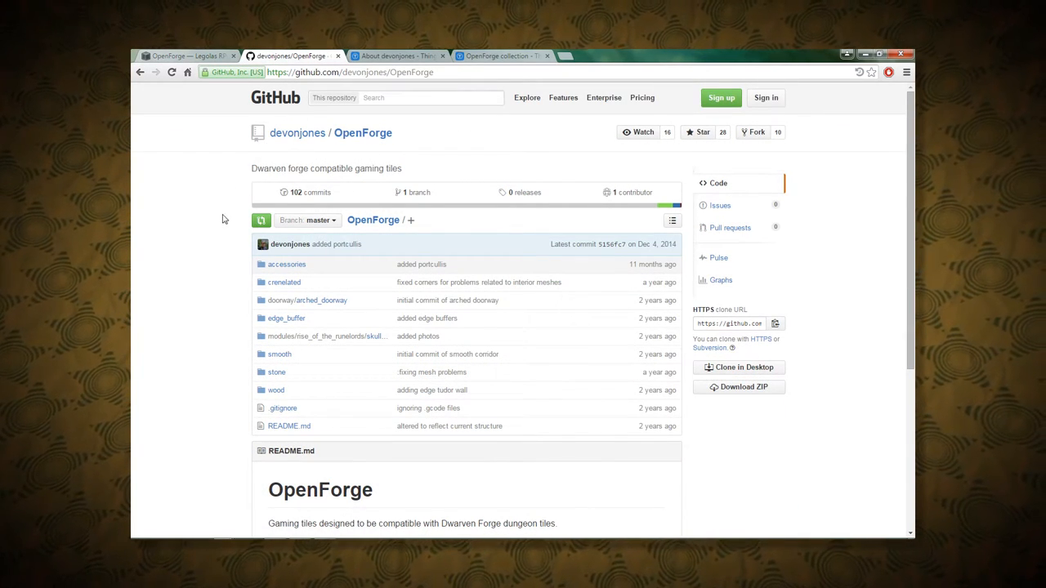
{"action": "scroll", "scroll_direction": "down", "scroll_amount": 3}
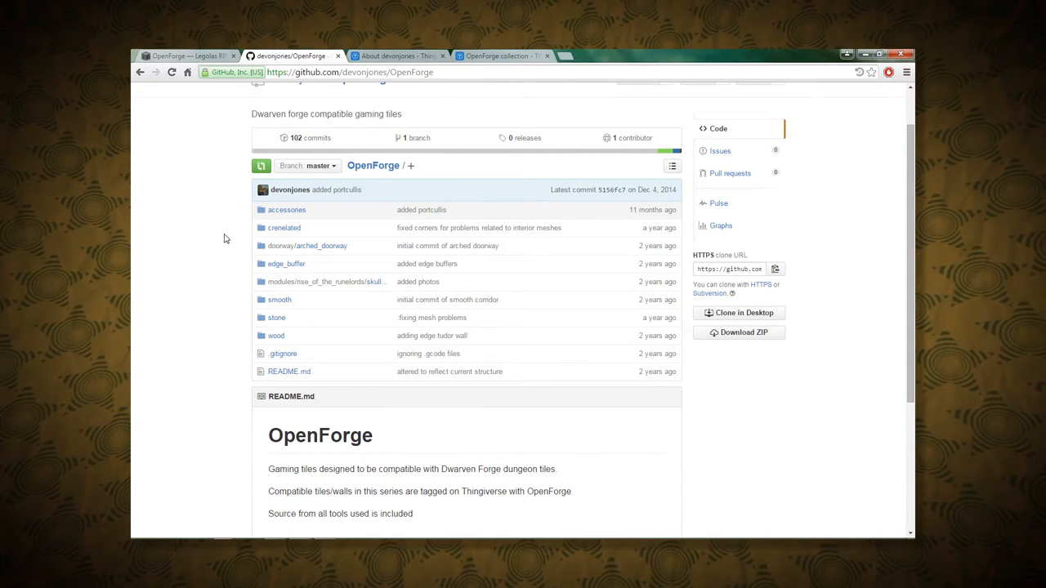
{"action": "mouse_move", "coordinate": [245, 264]}
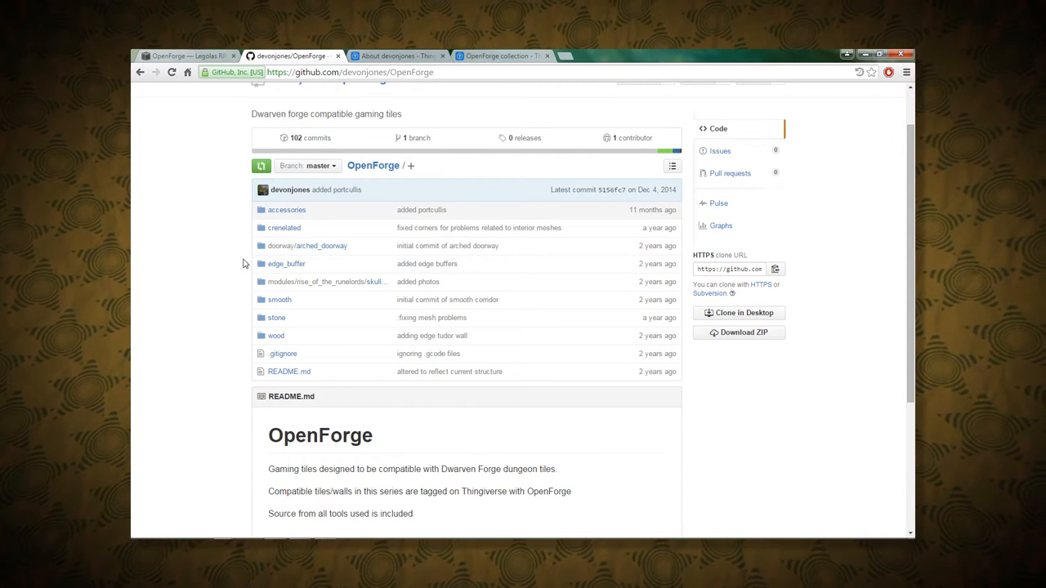
{"action": "mouse_move", "coordinate": [527, 210]}
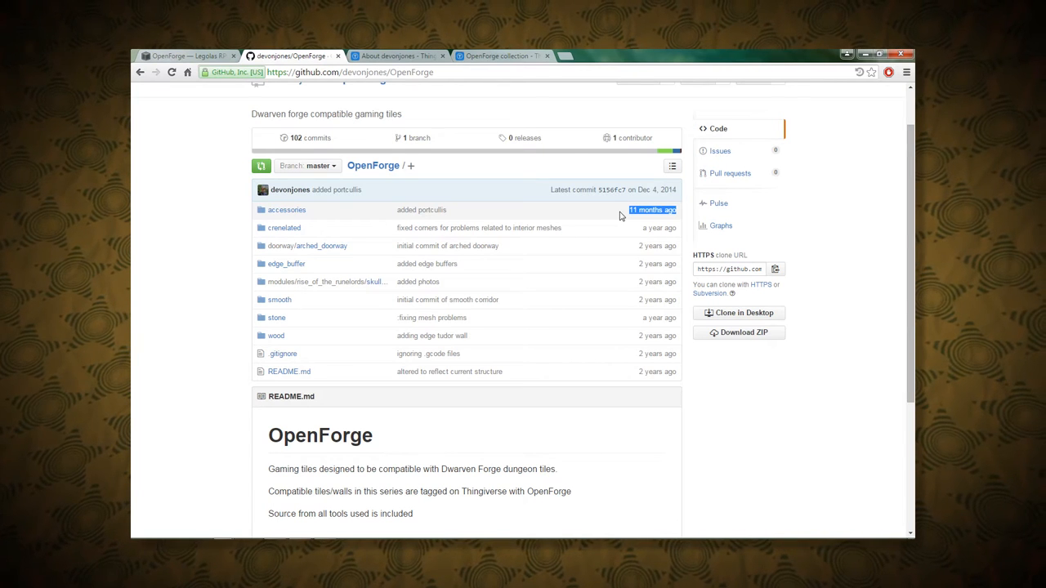
{"action": "mouse_move", "coordinate": [661, 199]}
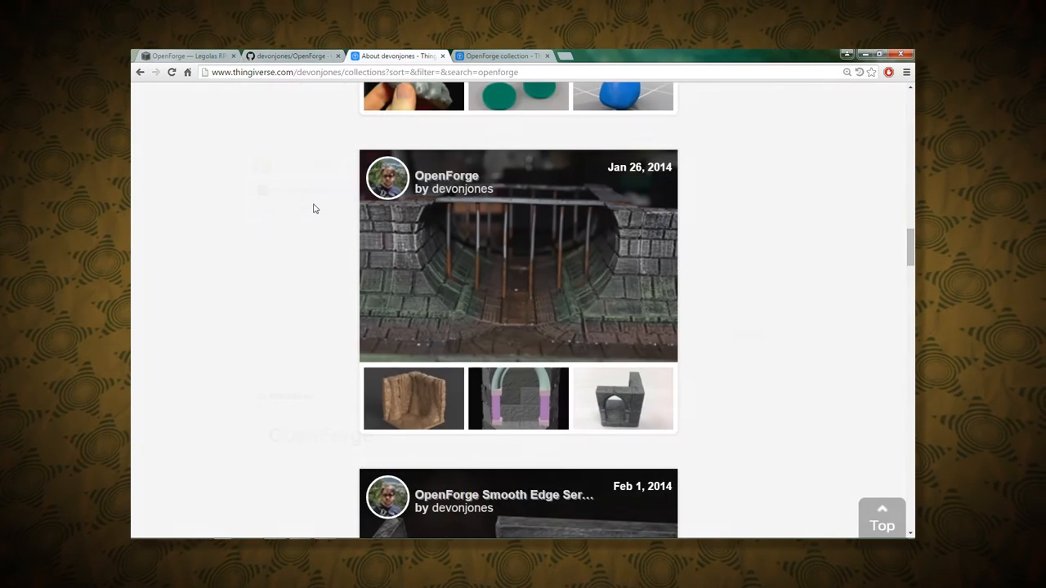
Scroll past the Smooth, Stone, Tudor and Crenelated collections to the Sewer Series on page 2
{"action": "scroll", "scroll_direction": "down", "scroll_amount": 3}
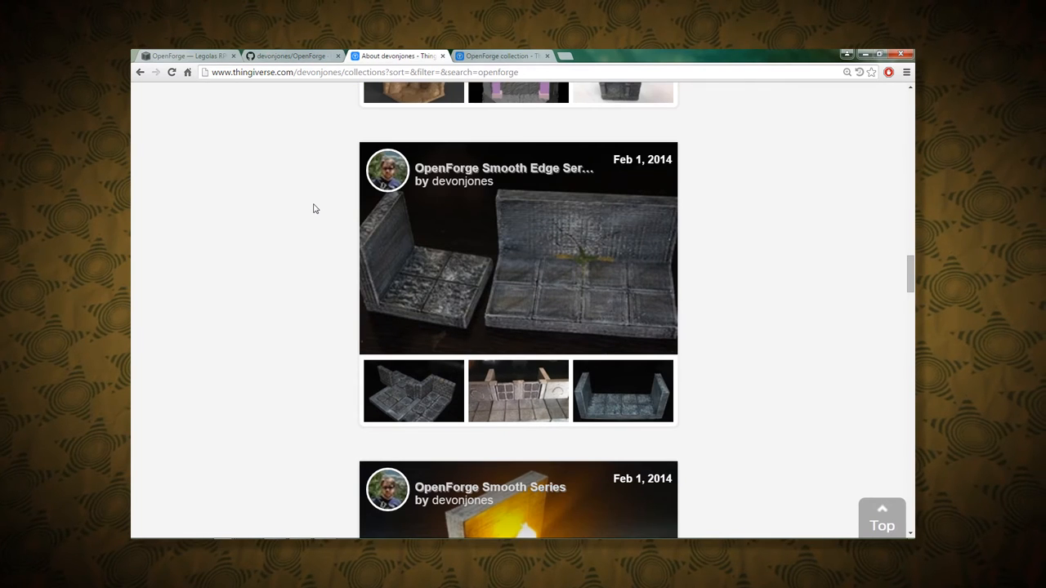
{"action": "scroll", "scroll_direction": "down", "scroll_amount": 3}
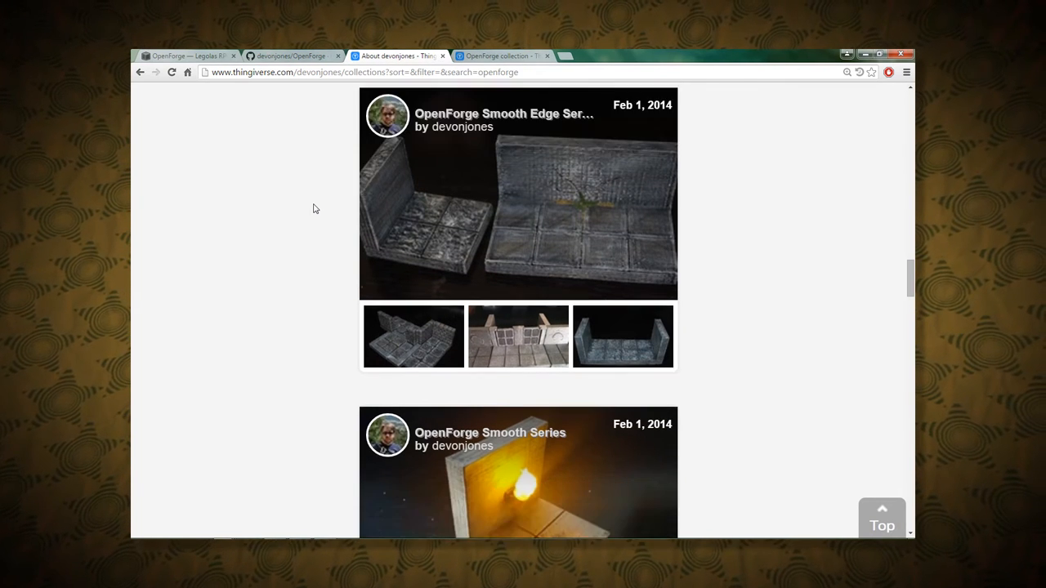
{"action": "scroll", "scroll_direction": "down", "scroll_amount": 3}
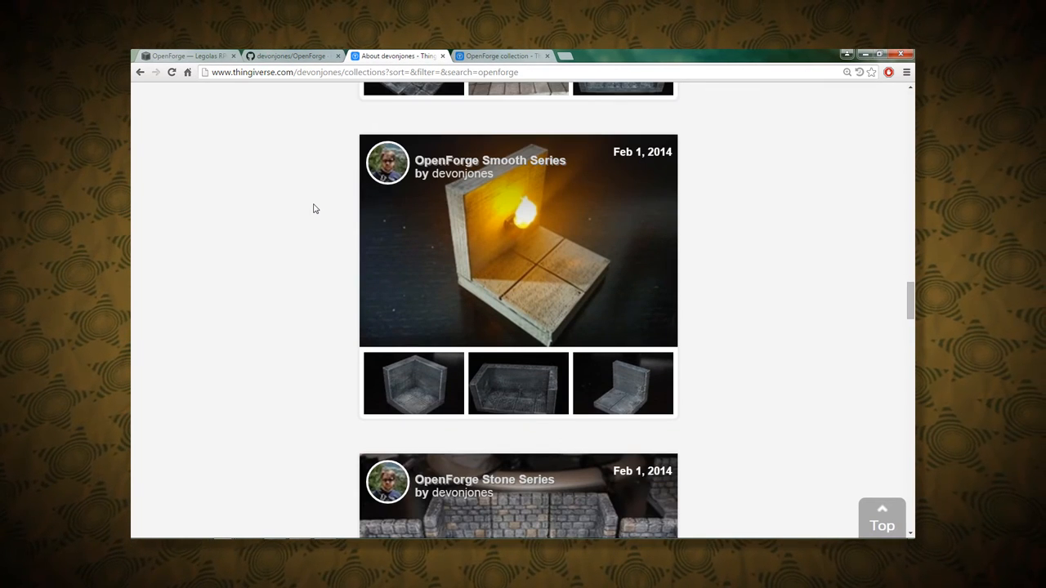
{"action": "scroll", "scroll_direction": "down", "scroll_amount": 3}
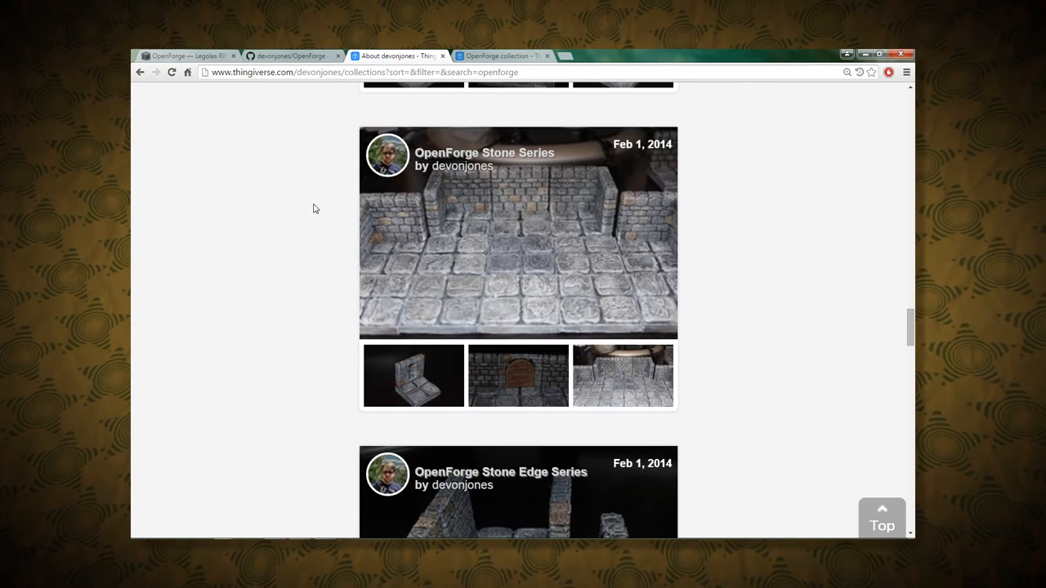
{"action": "scroll", "scroll_direction": "down", "scroll_amount": 3}
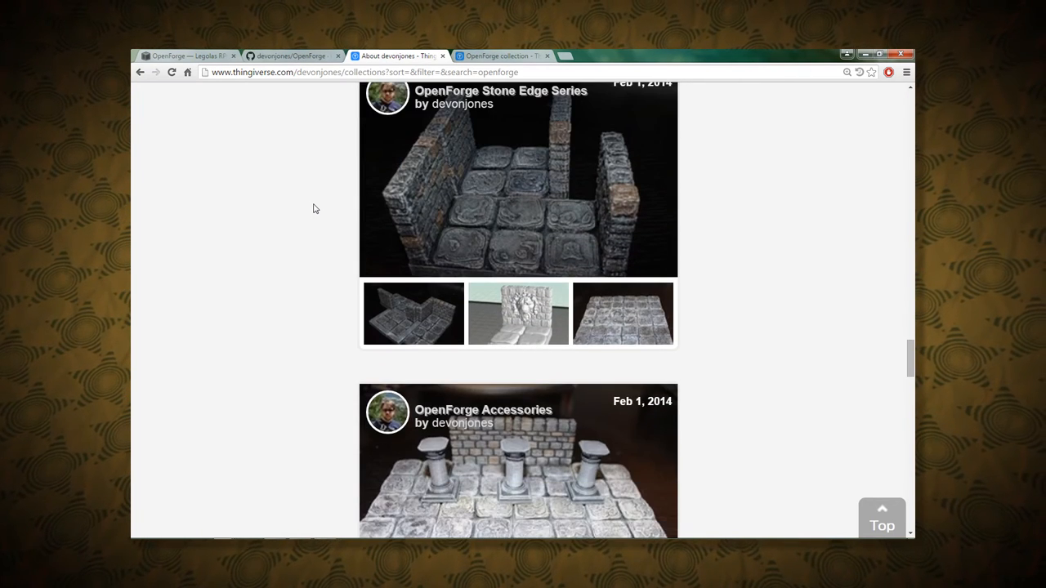
{"action": "scroll", "scroll_direction": "down", "scroll_amount": 3}
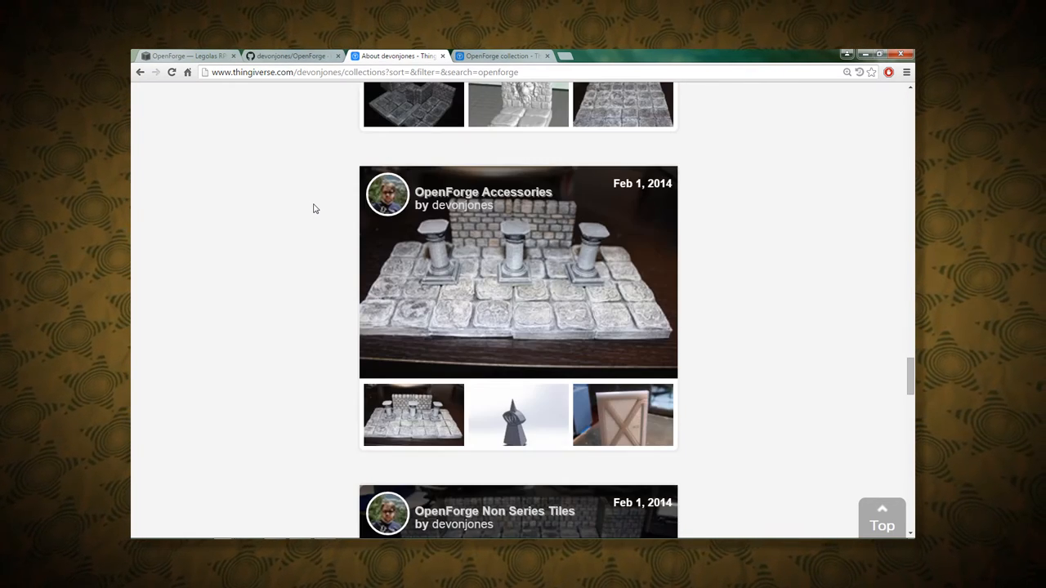
{"action": "scroll", "scroll_direction": "down", "scroll_amount": 3}
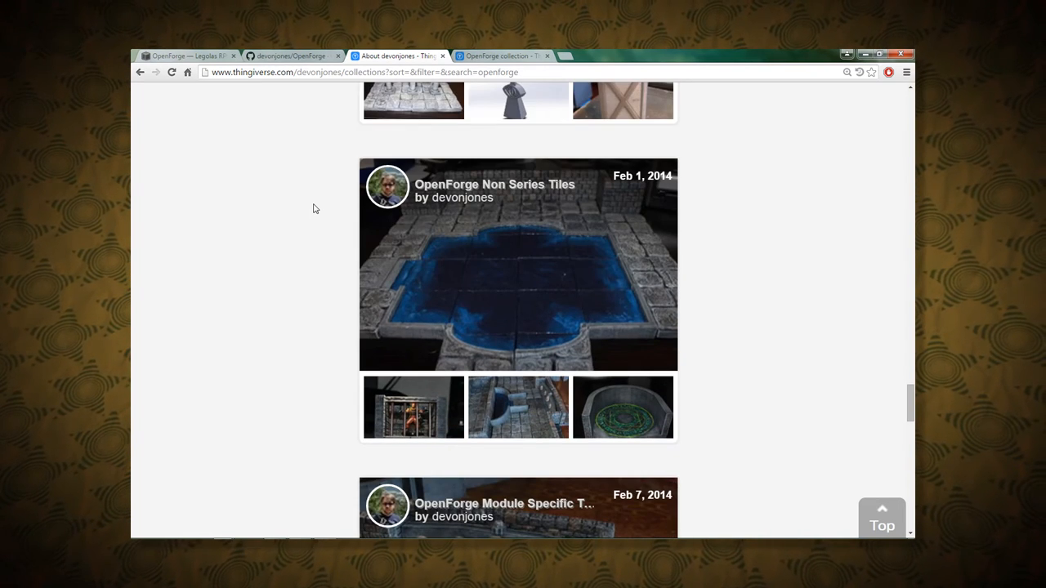
{"action": "scroll", "scroll_direction": "down", "scroll_amount": 3}
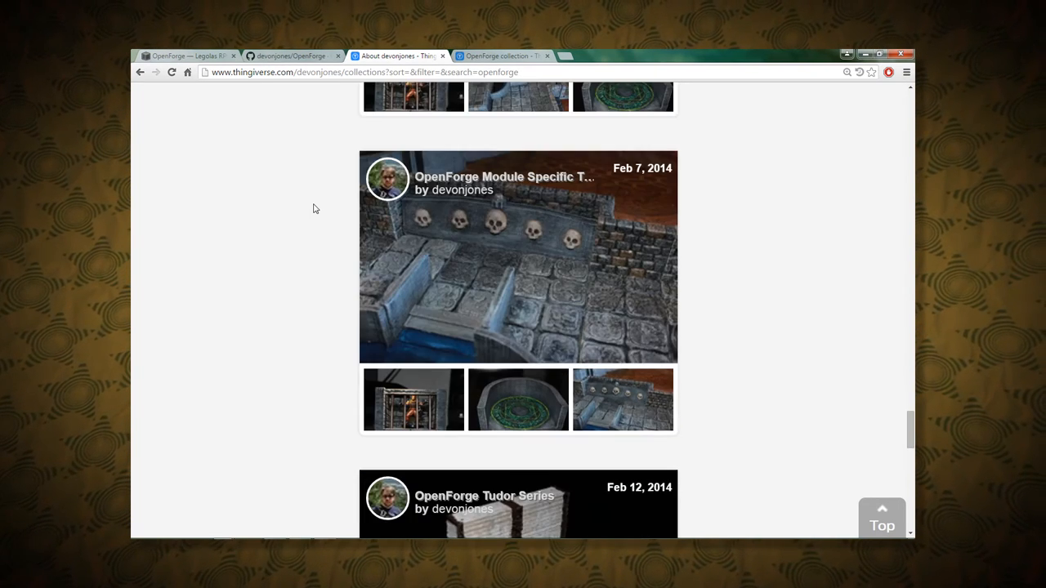
{"action": "scroll", "scroll_direction": "down", "scroll_amount": 3}
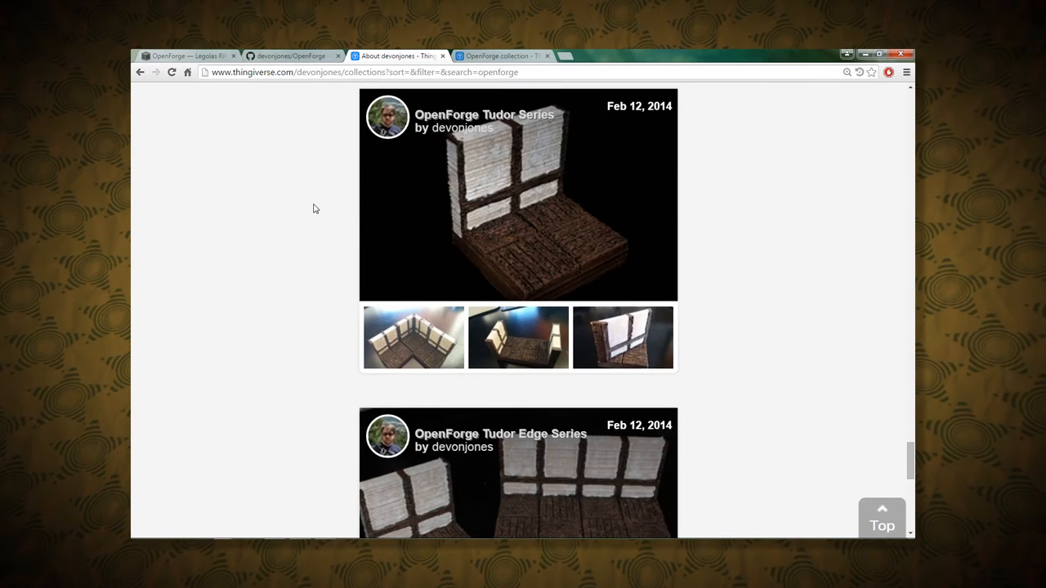
{"action": "scroll", "scroll_direction": "down", "scroll_amount": 3}
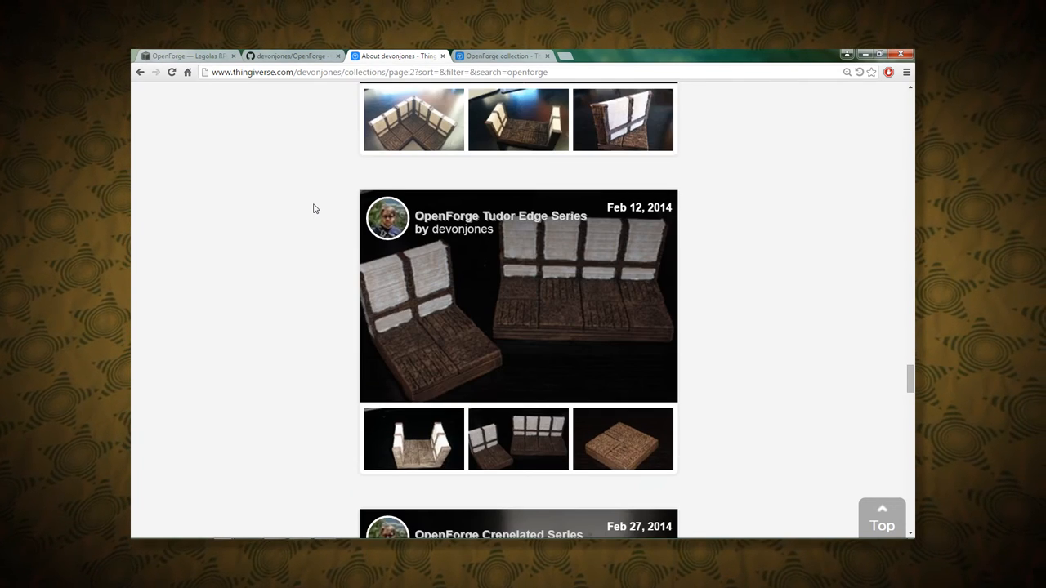
{"action": "scroll", "scroll_direction": "down", "scroll_amount": 3}
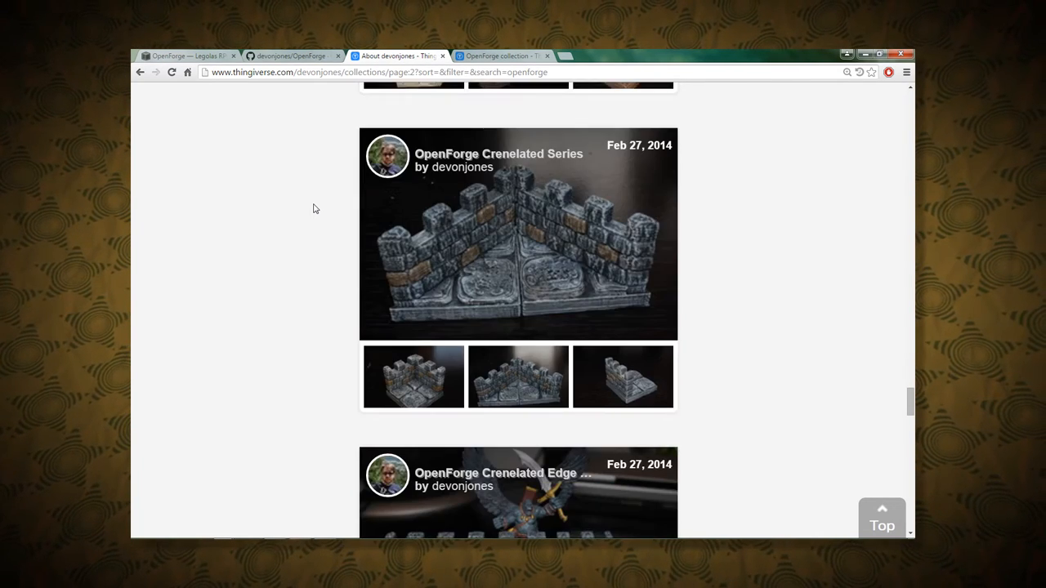
{"action": "scroll", "scroll_direction": "down", "scroll_amount": 3}
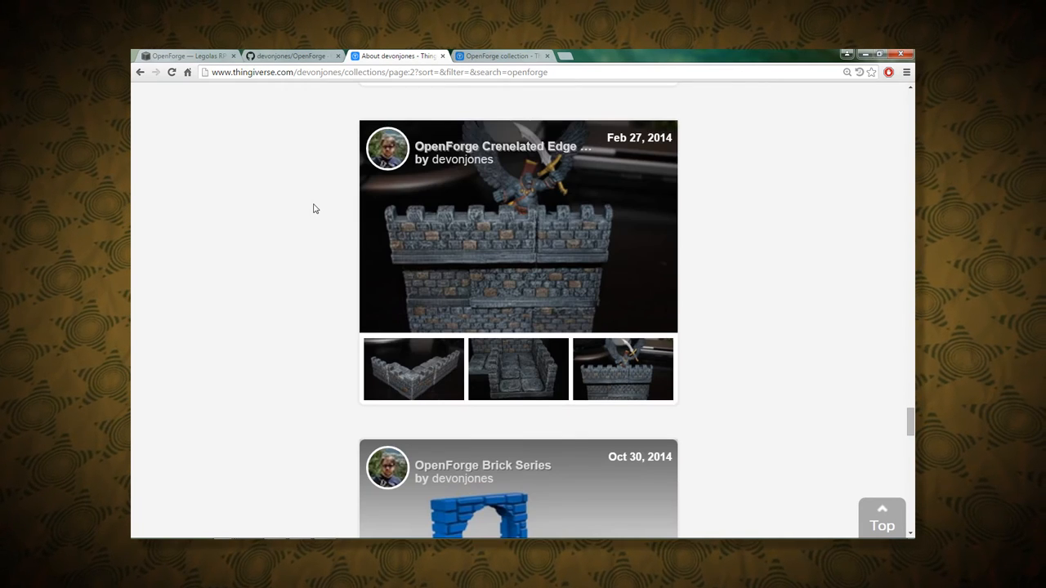
{"action": "scroll", "scroll_direction": "down", "scroll_amount": 3}
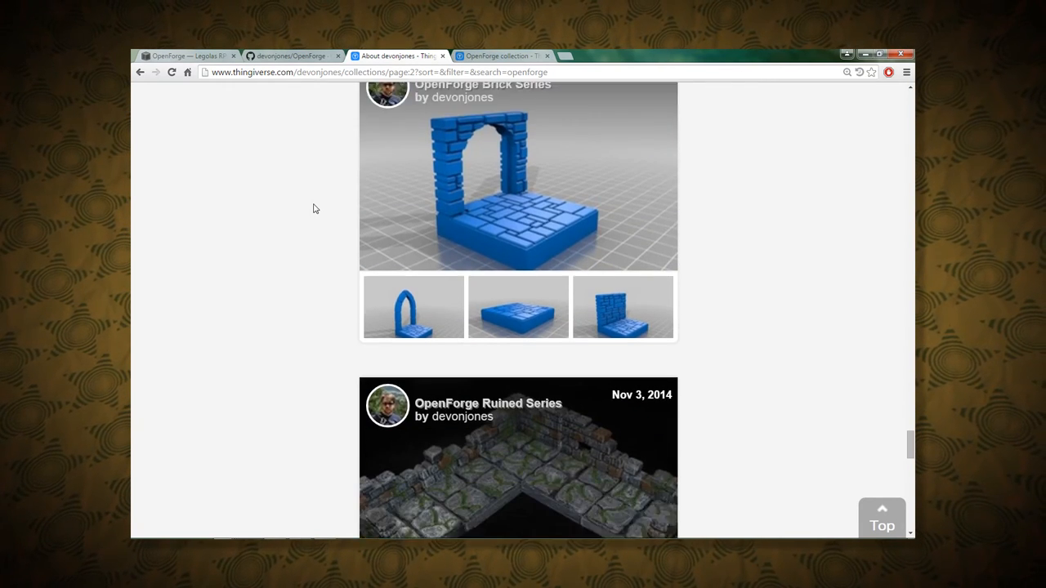
{"action": "scroll", "scroll_direction": "down", "scroll_amount": 3}
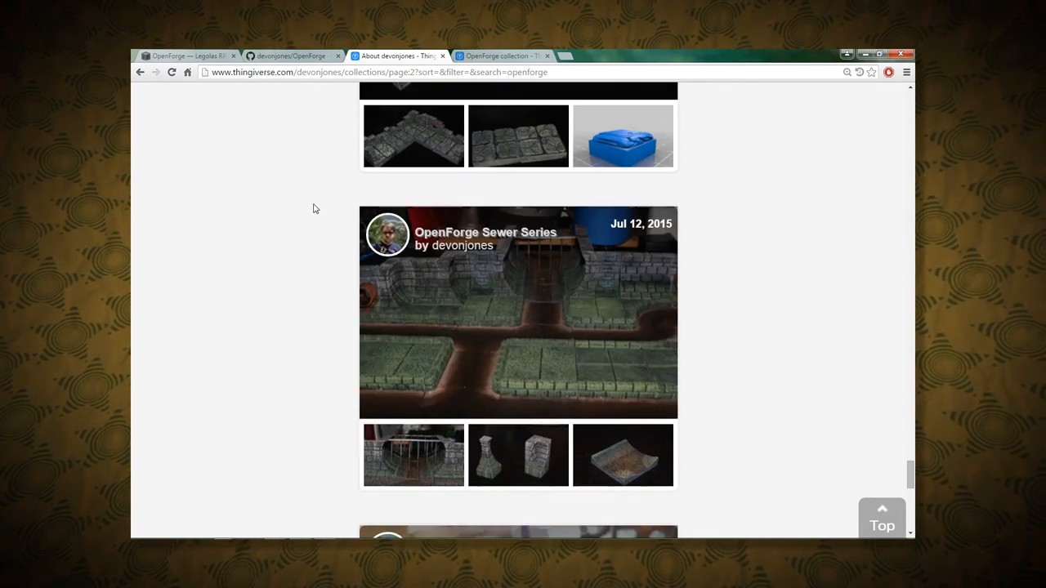
{"action": "scroll", "scroll_direction": "down", "scroll_amount": 3}
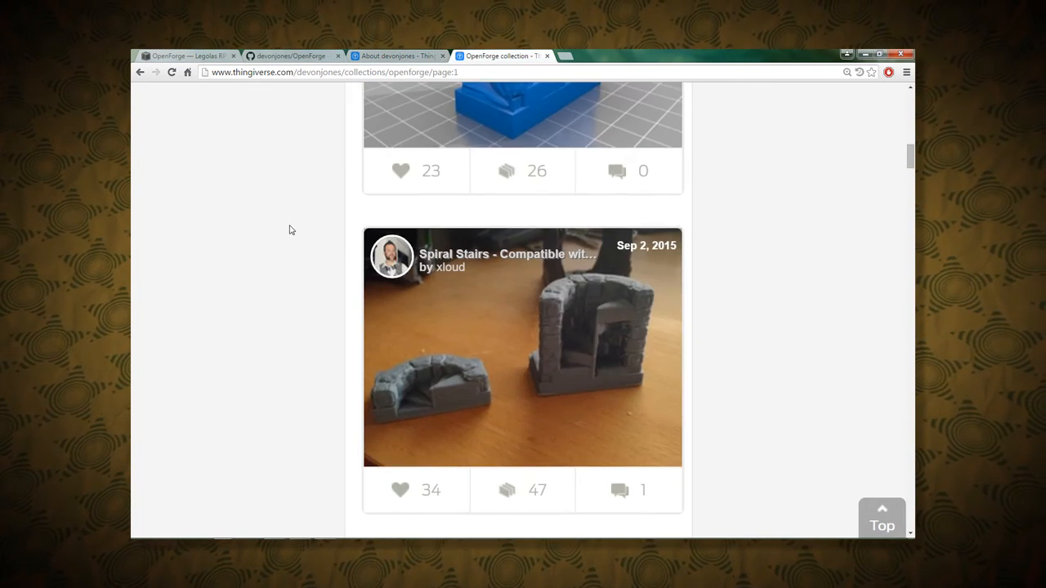
Scroll through the OpenForge collection's sewer items to page 2 and the Openforge Sewer Wall
{"action": "scroll", "scroll_direction": "down", "scroll_amount": 3}
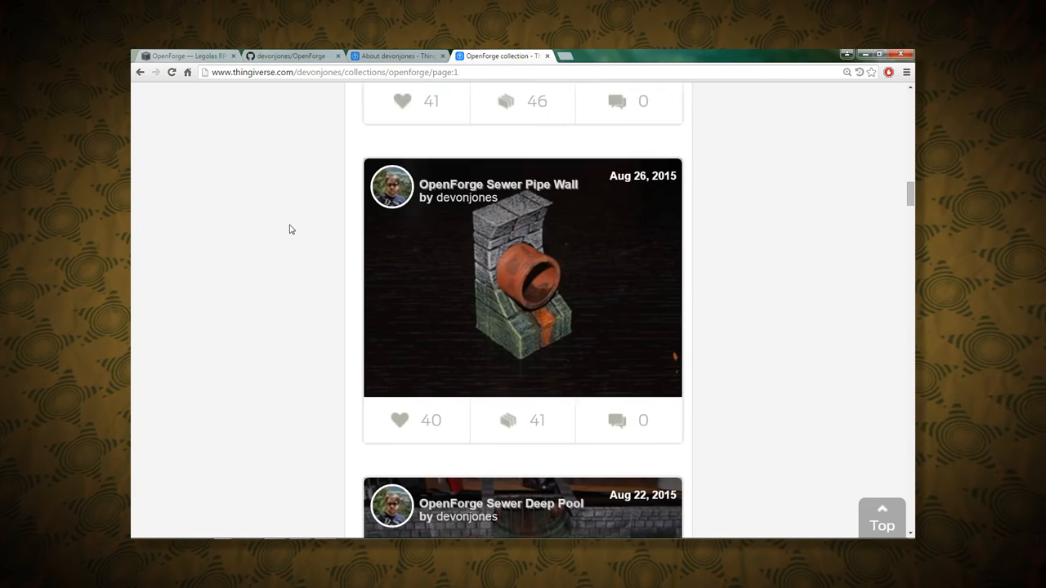
{"action": "scroll", "scroll_direction": "down", "scroll_amount": 3}
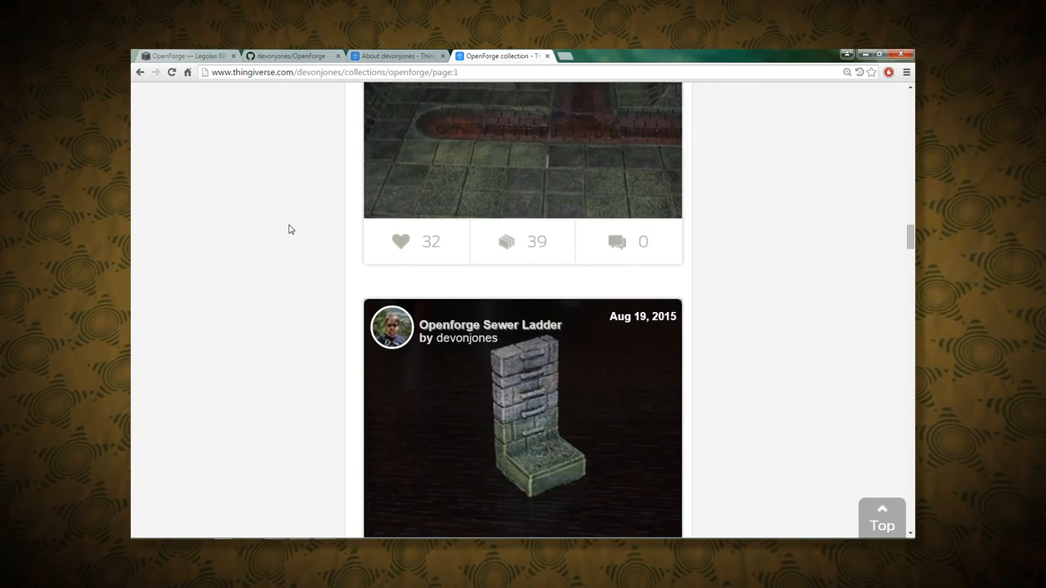
{"action": "scroll", "scroll_direction": "down", "scroll_amount": 3}
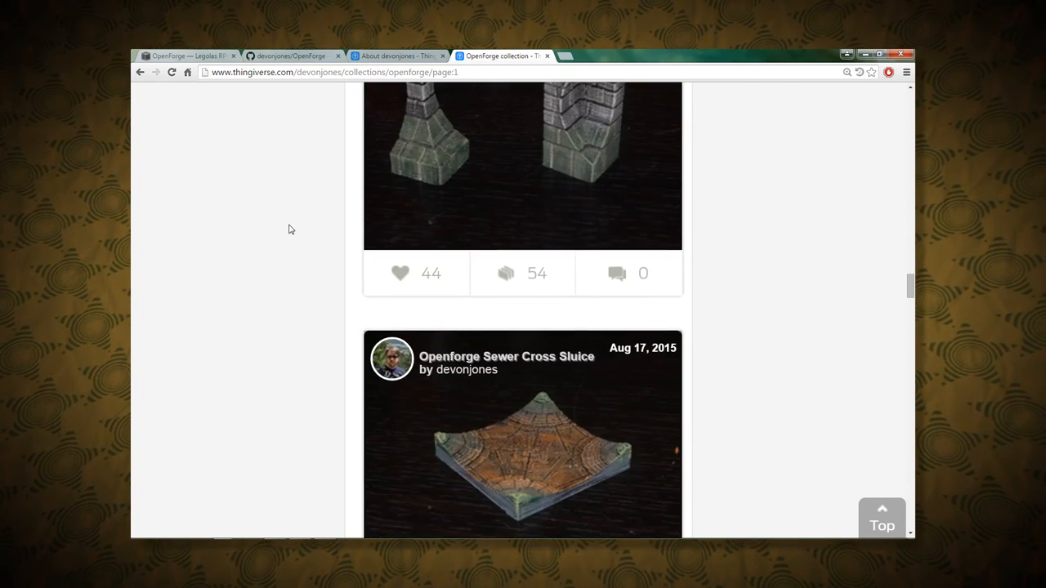
{"action": "scroll", "scroll_direction": "down", "scroll_amount": 3}
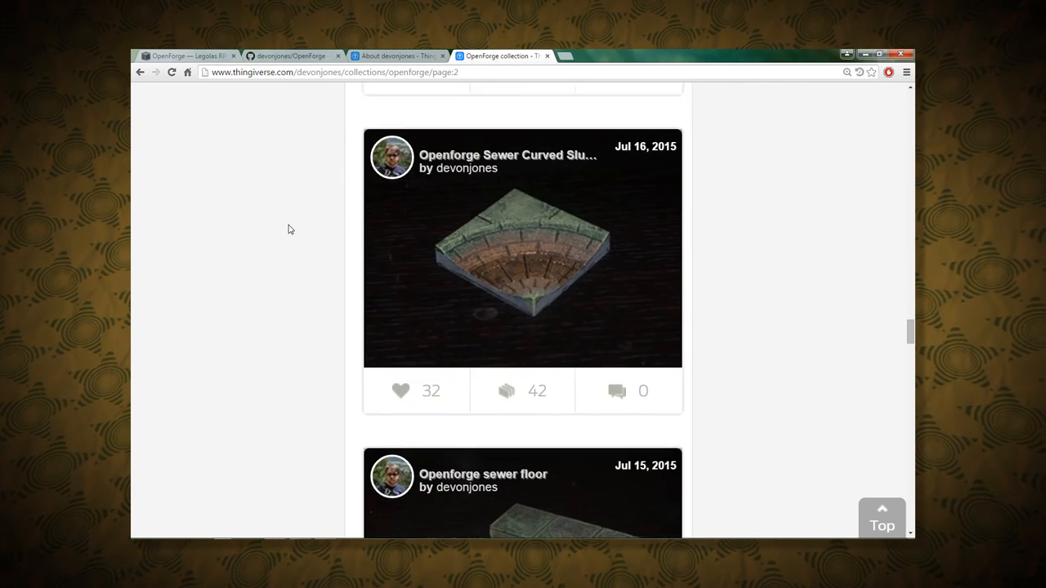
{"action": "scroll", "scroll_direction": "down", "scroll_amount": 3}
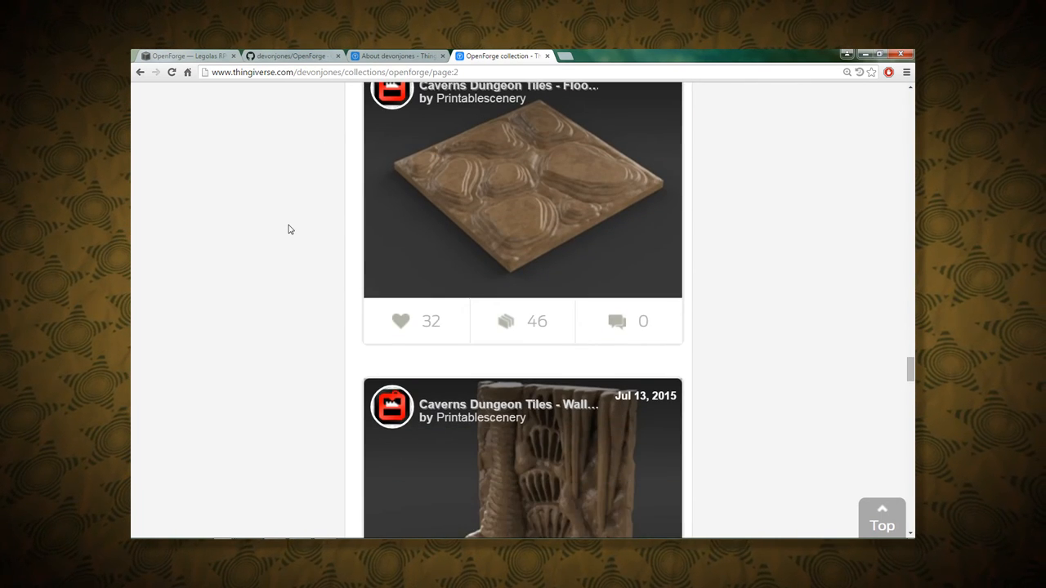
{"action": "scroll", "scroll_direction": "down", "scroll_amount": 3}
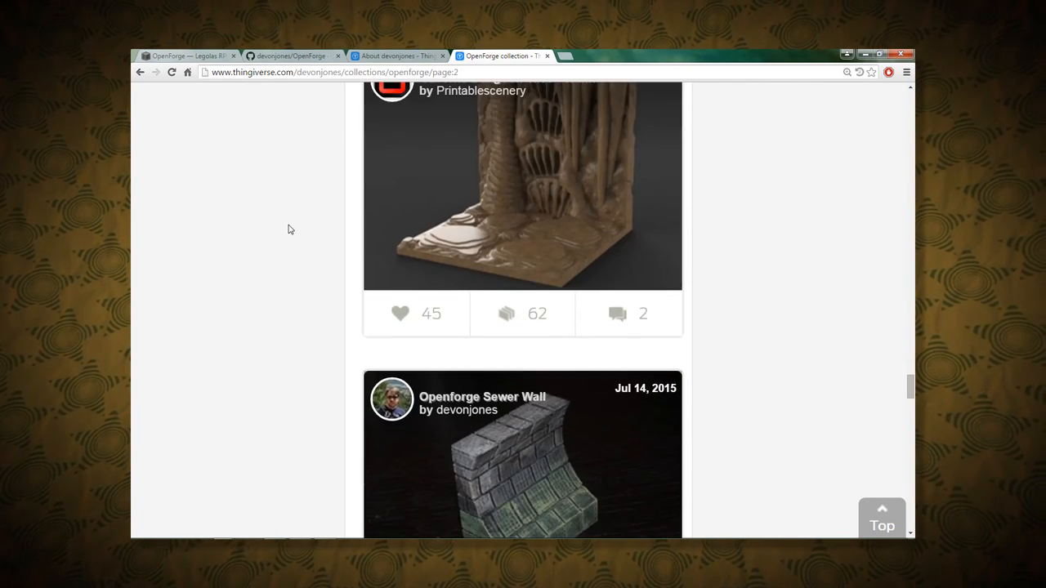
{"action": "scroll", "scroll_direction": "down", "scroll_amount": 3}
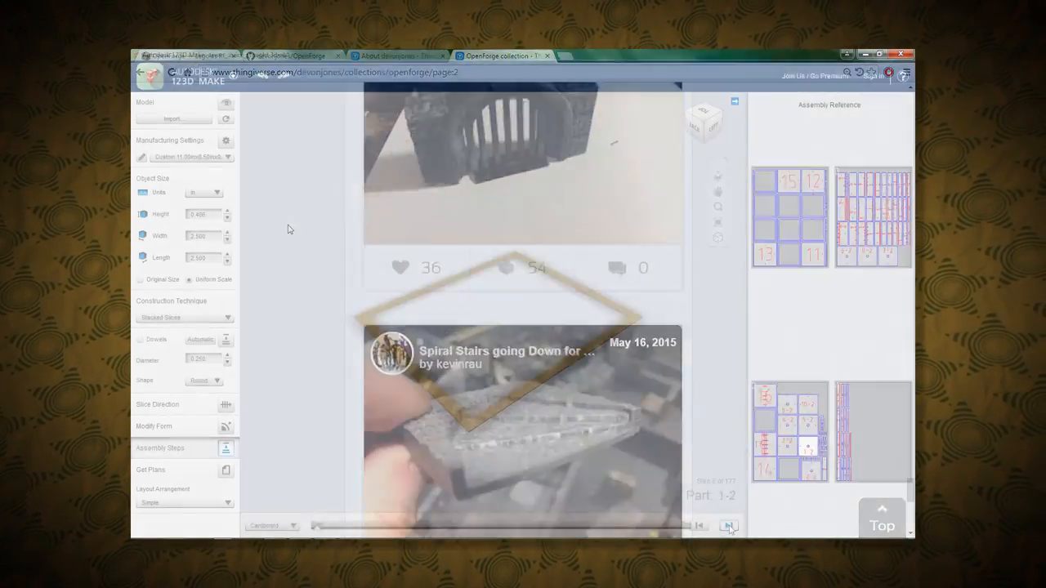
Step the sewer sluice slice assembly forward to step 147 of 177
{"action": "left_click", "coordinate": [728, 525]}
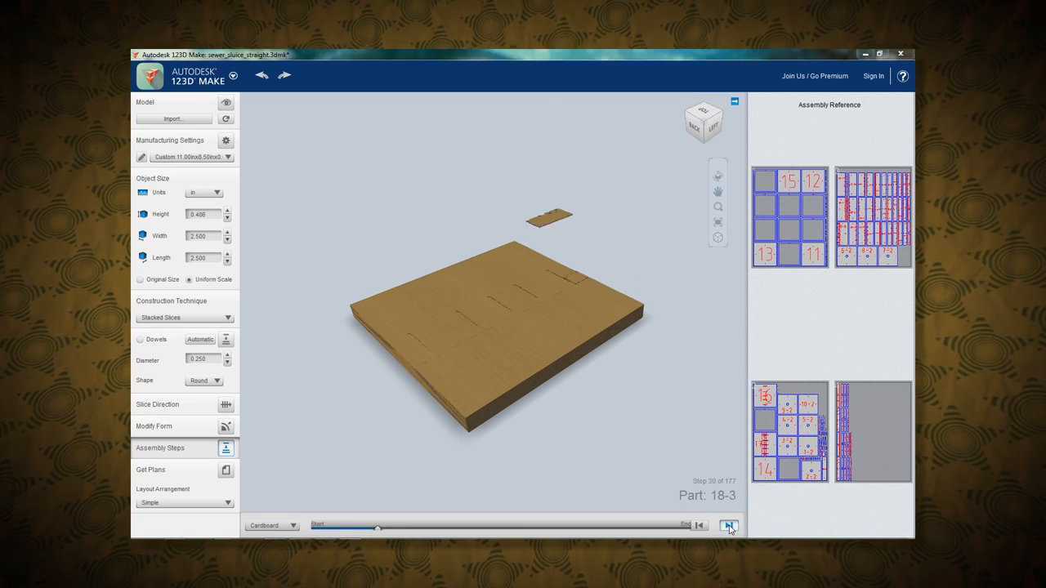
{"action": "left_click", "coordinate": [728, 526]}
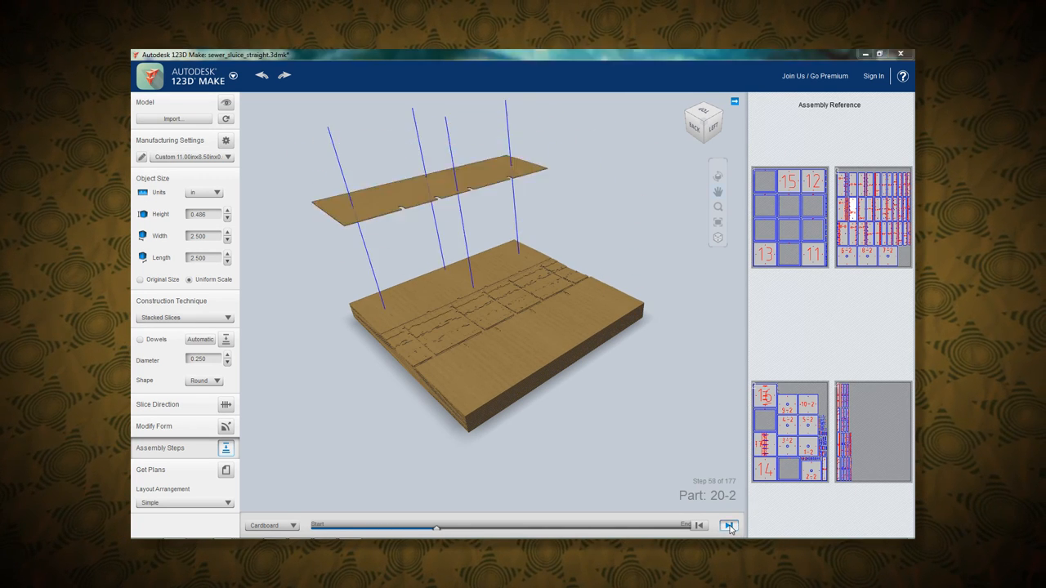
{"action": "left_click", "coordinate": [728, 526]}
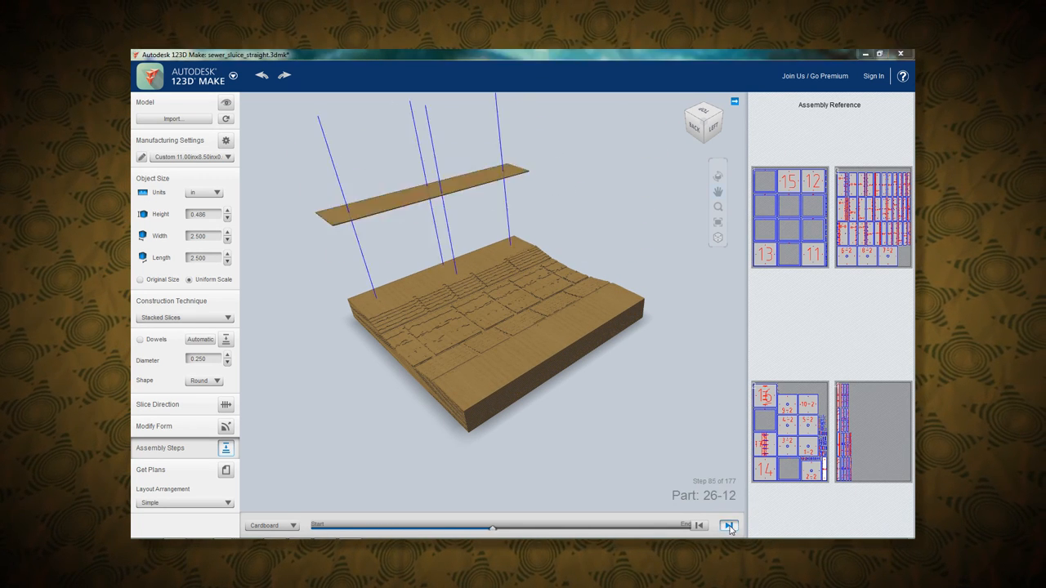
{"action": "left_click", "coordinate": [728, 525]}
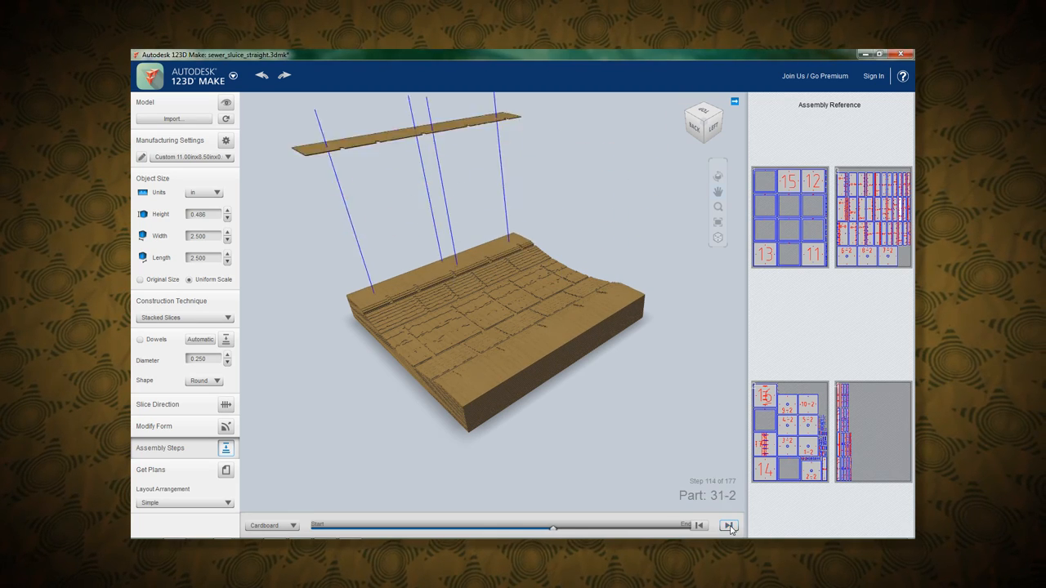
{"action": "left_click", "coordinate": [728, 525]}
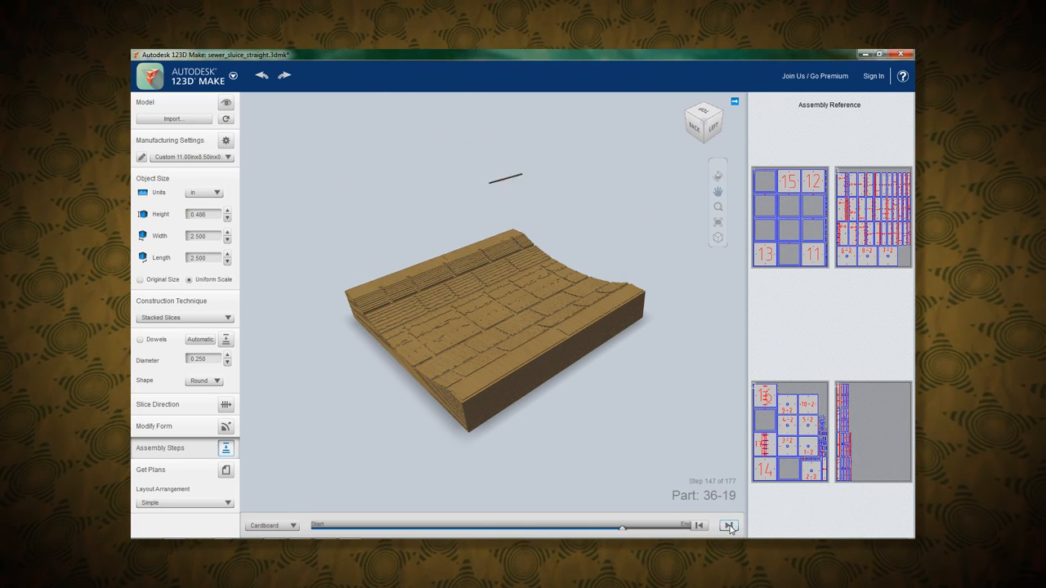